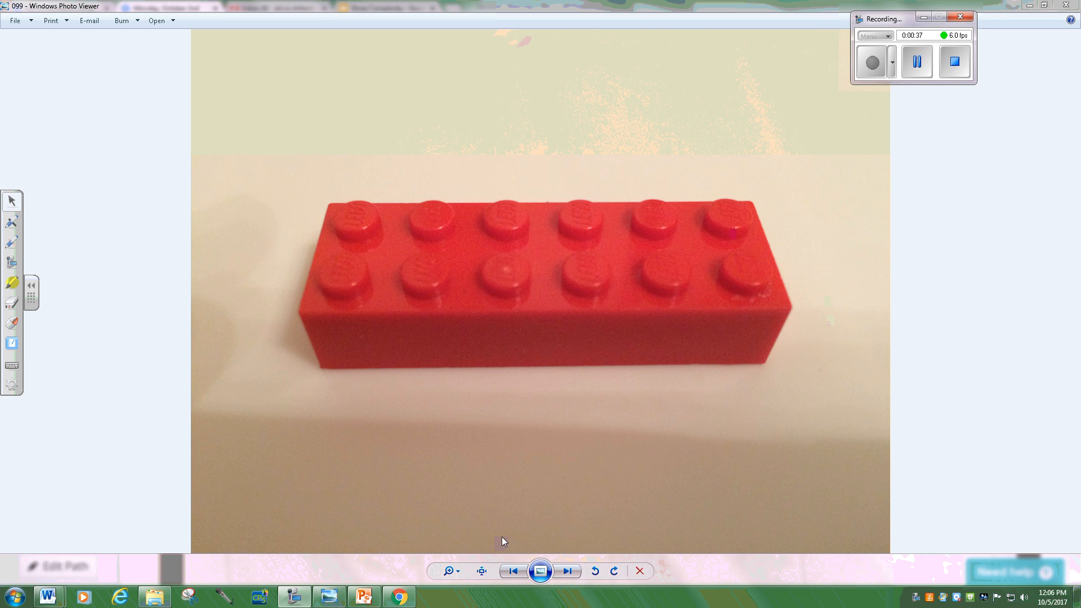
Advance from the plain red brick photo to the 'Legos rule.' brick photo.
click(567, 571)
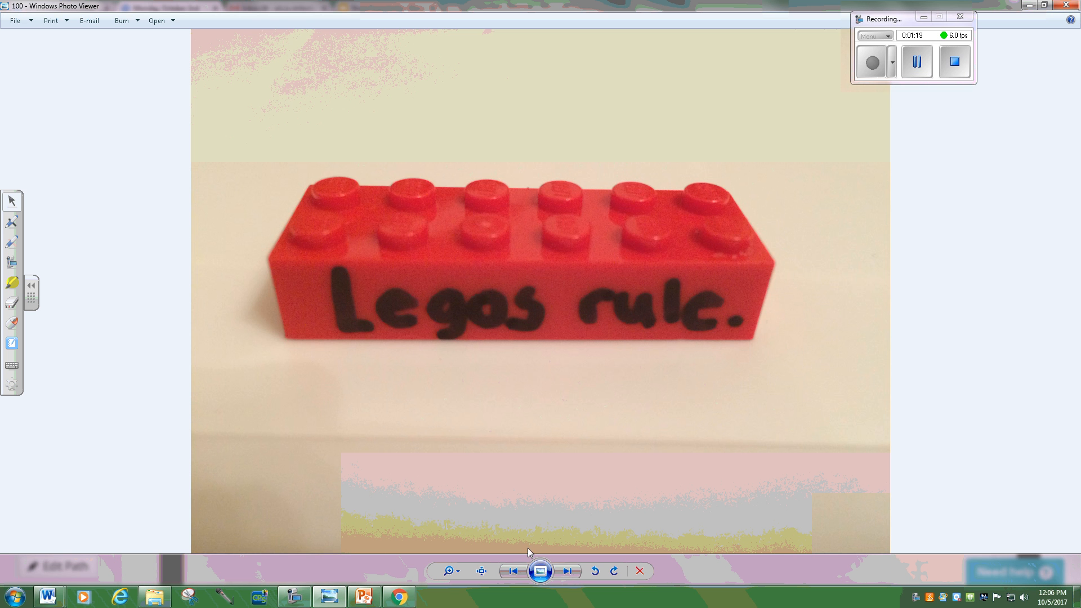
click(567, 571)
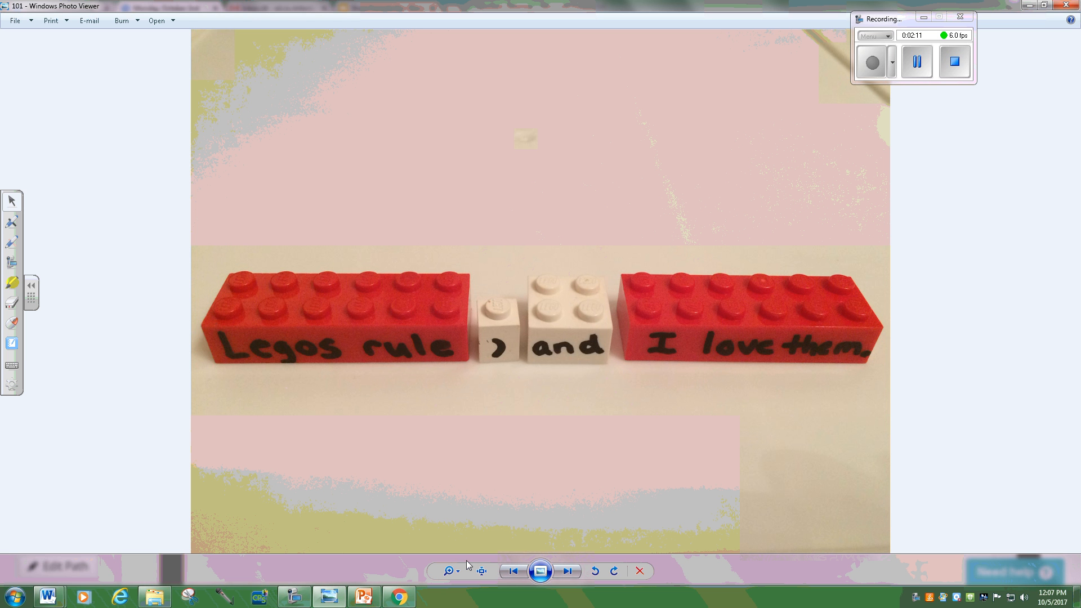
mouse_move(476, 494)
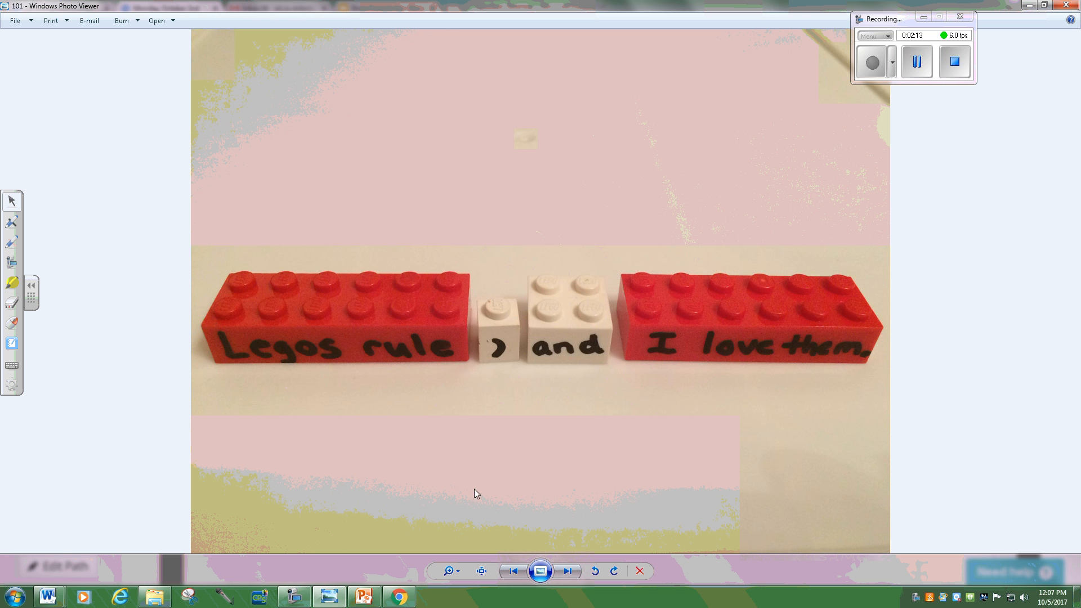
mouse_move(567, 571)
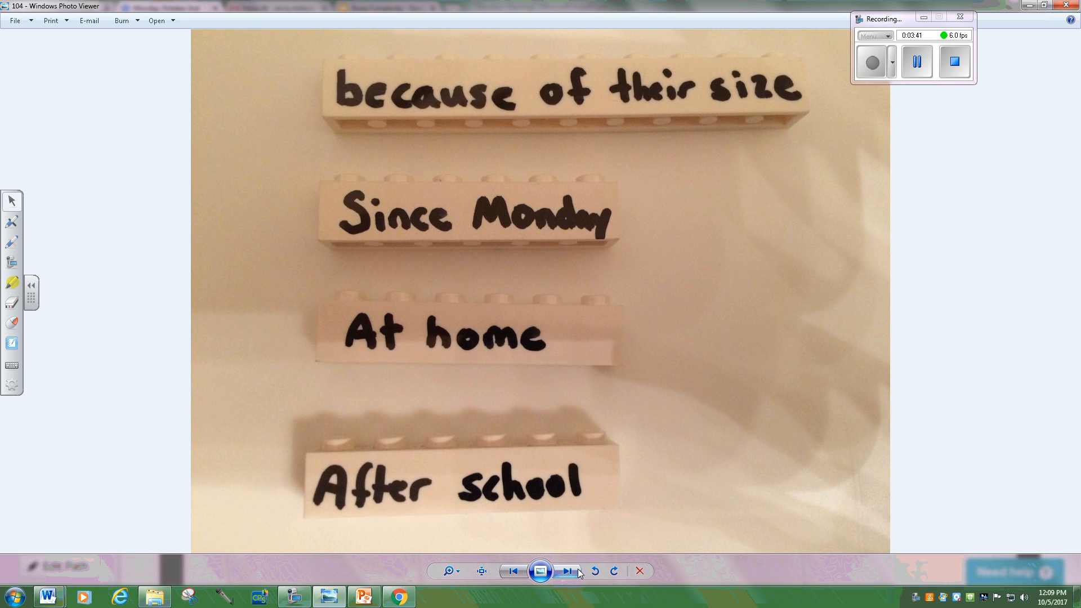
Advance to the four white phrase bricks photo (Because of their size, Since Monday, At home, After school).
click(567, 570)
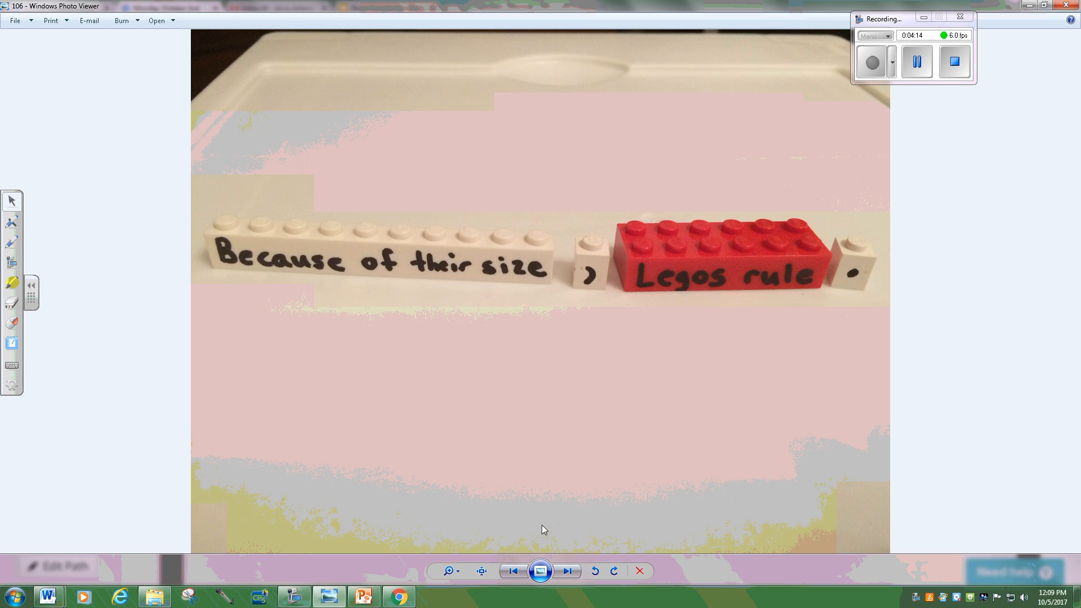
Step past 'since theyre fun, Legos rule' to reach 'Legos rule since theyre fun.'.
click(566, 571)
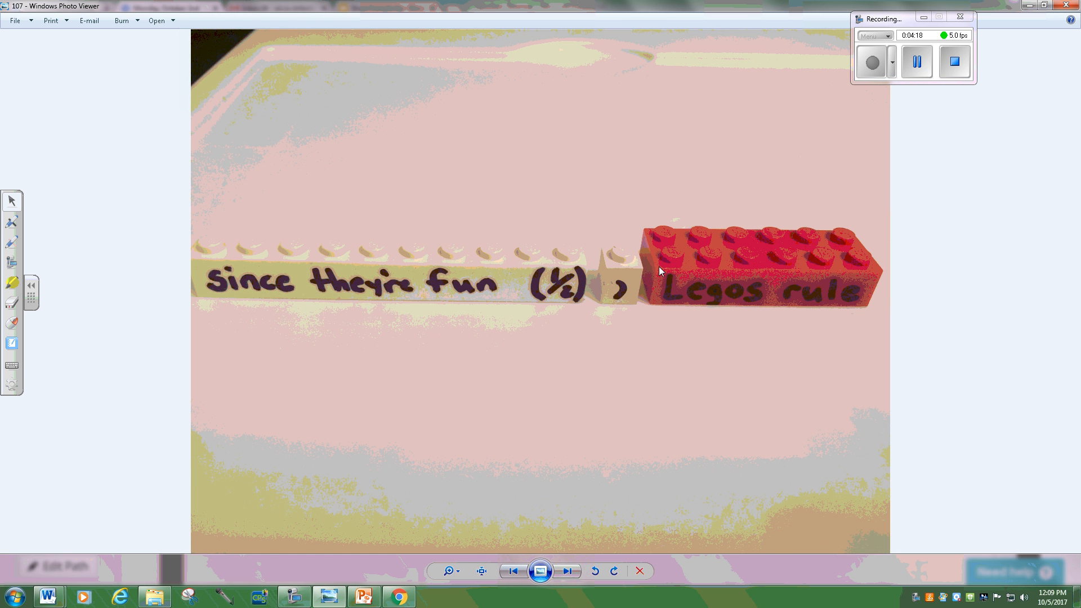
click(567, 570)
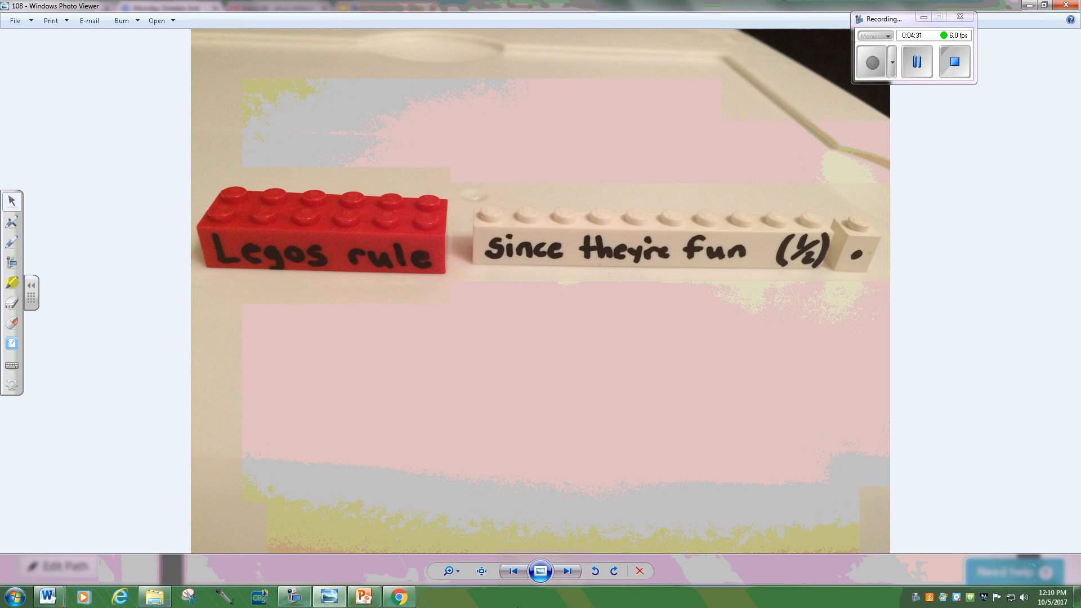
Step through the three-clause and 'Although I'm old' photos to the 'on the floor' sentence.
click(567, 571)
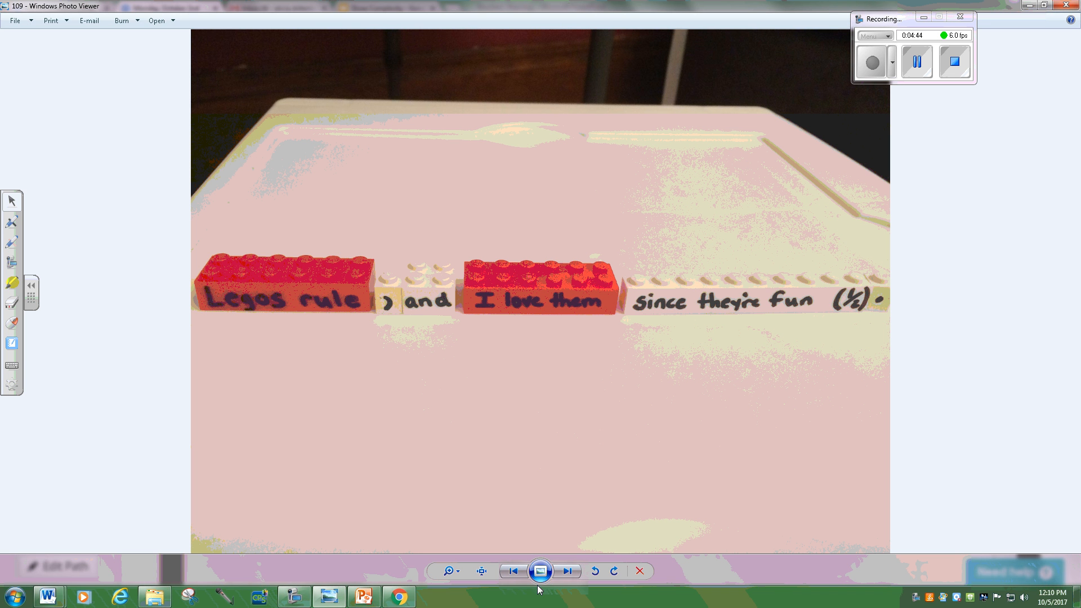
mouse_move(474, 598)
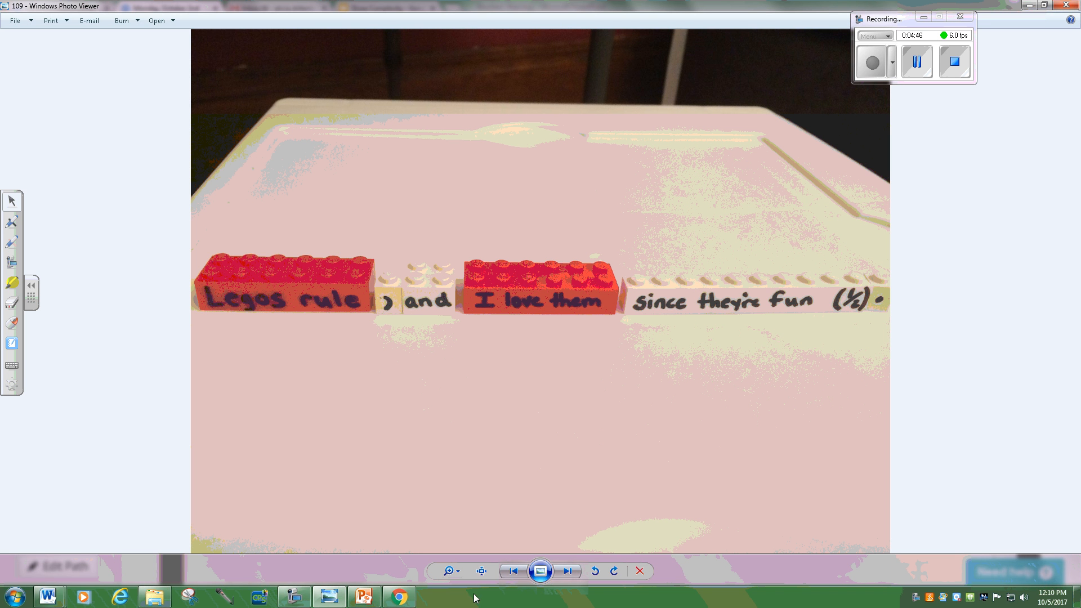
click(566, 571)
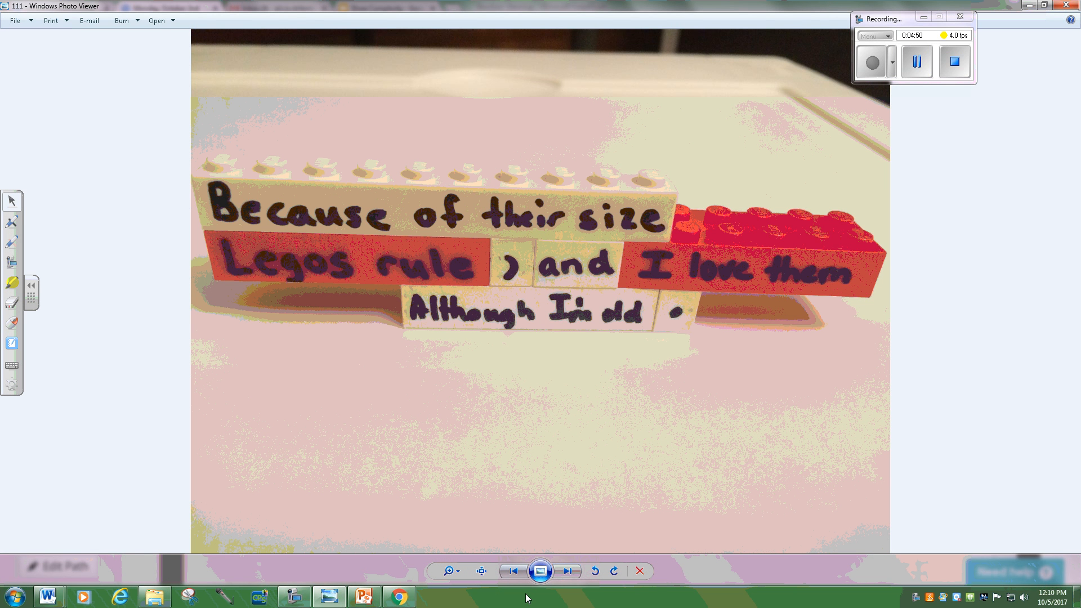
mouse_move(579, 263)
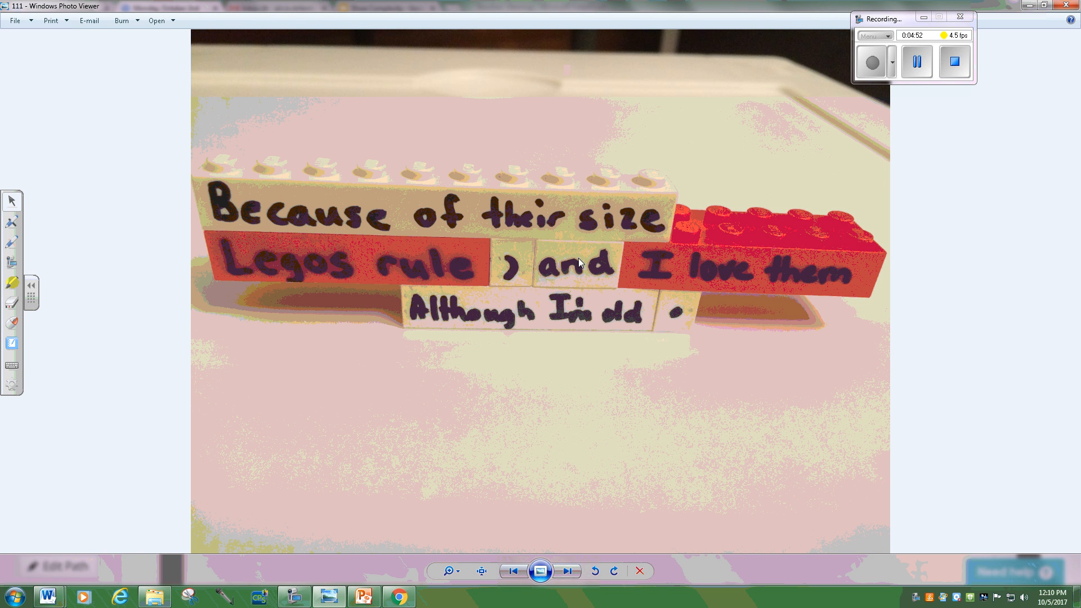
mouse_move(562, 338)
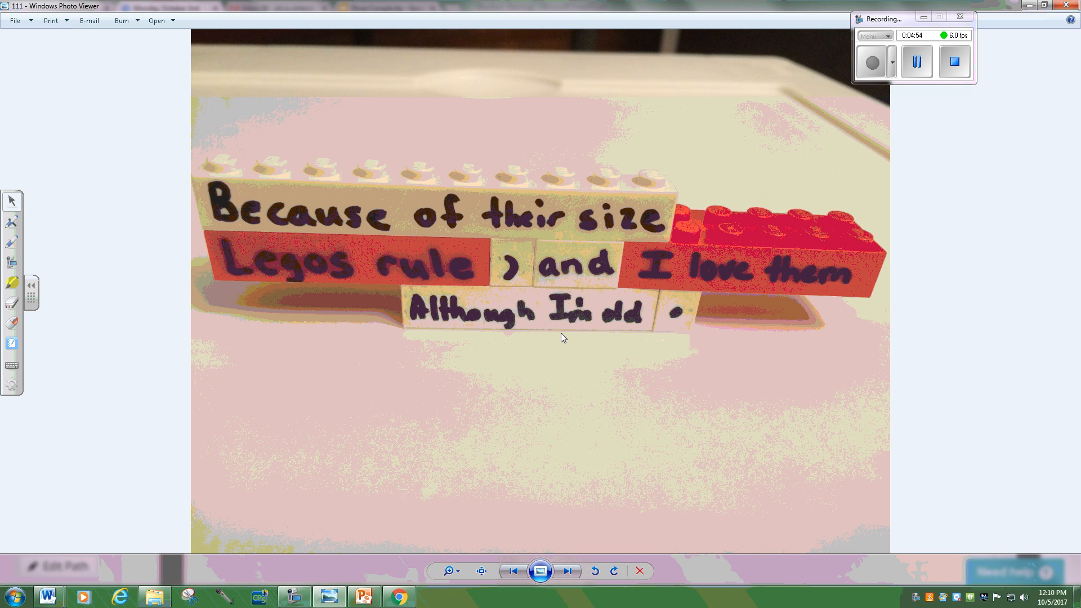
click(566, 570)
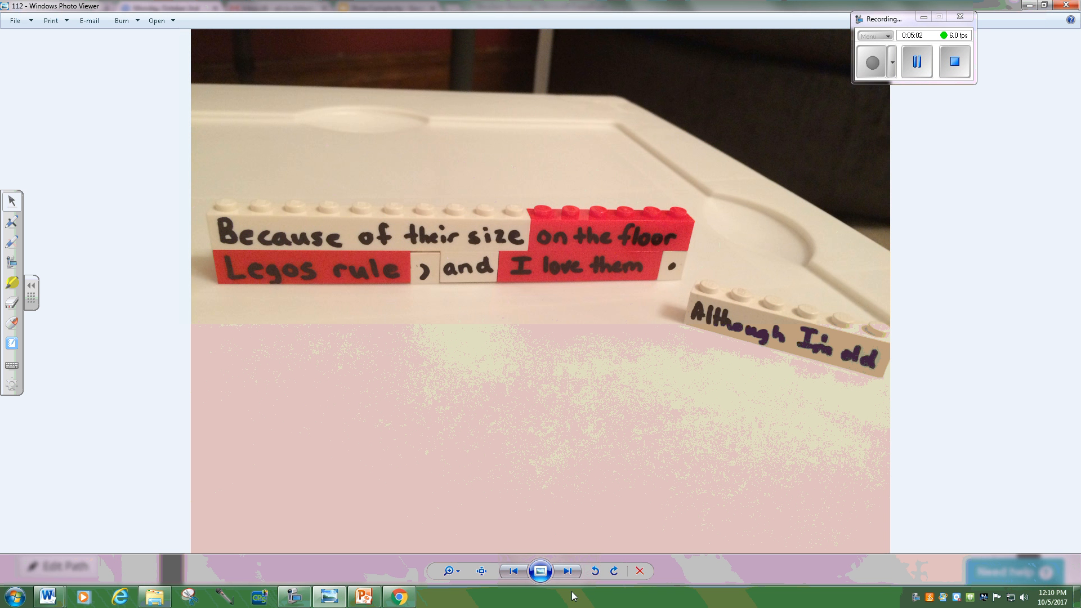
Move to the cat-among-Lego photo, step back once, then return to it.
click(567, 571)
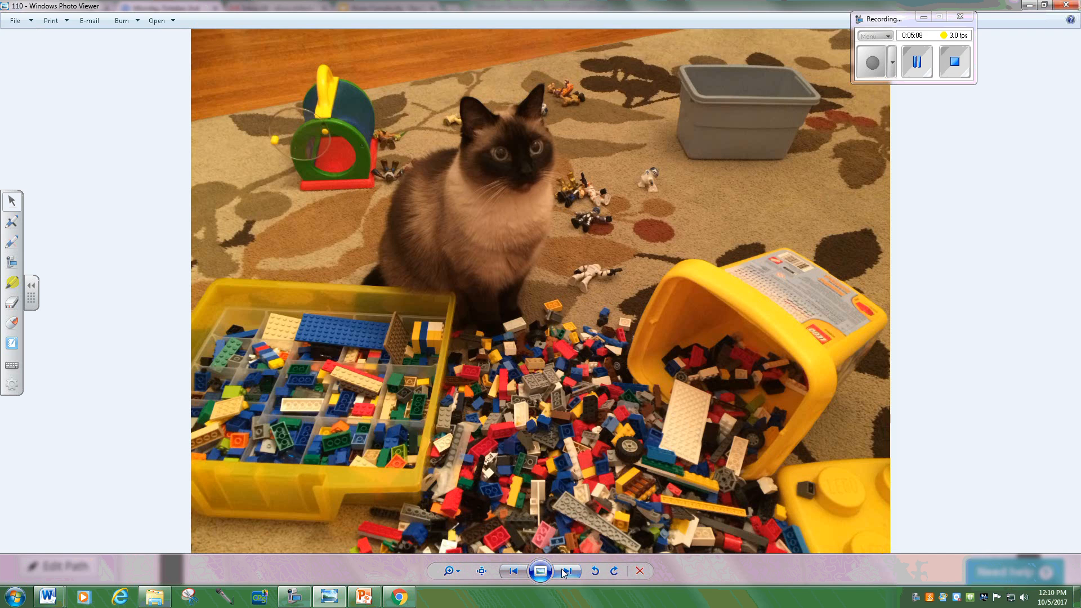
click(567, 570)
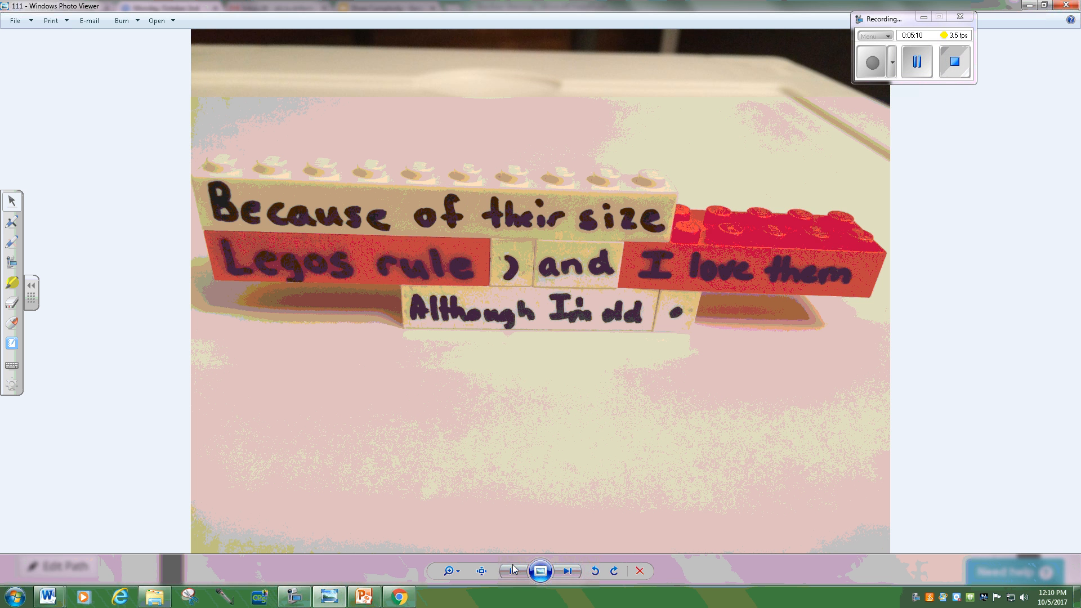
click(511, 571)
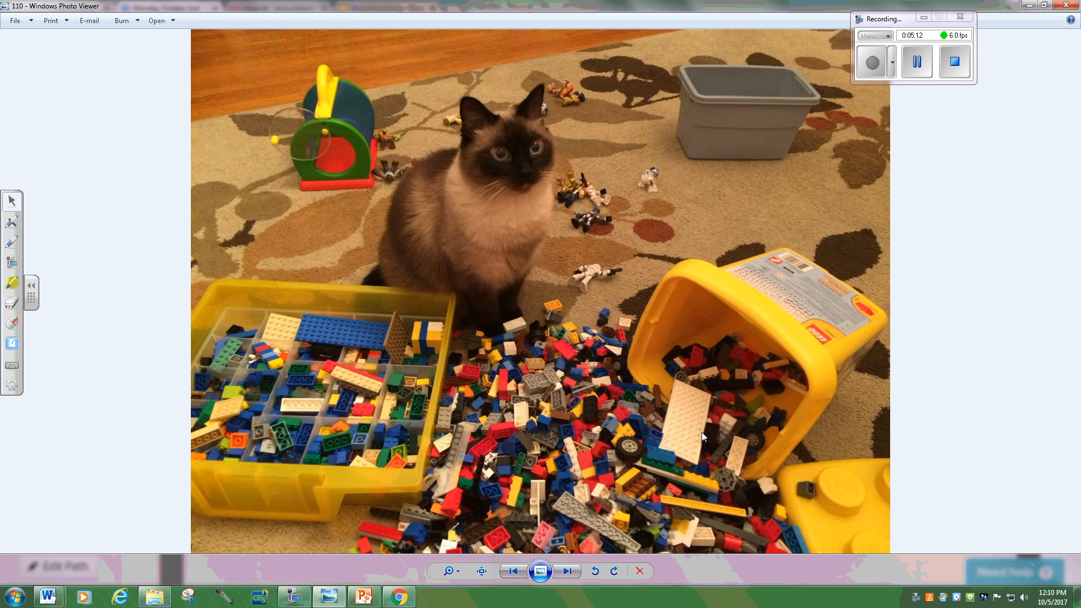